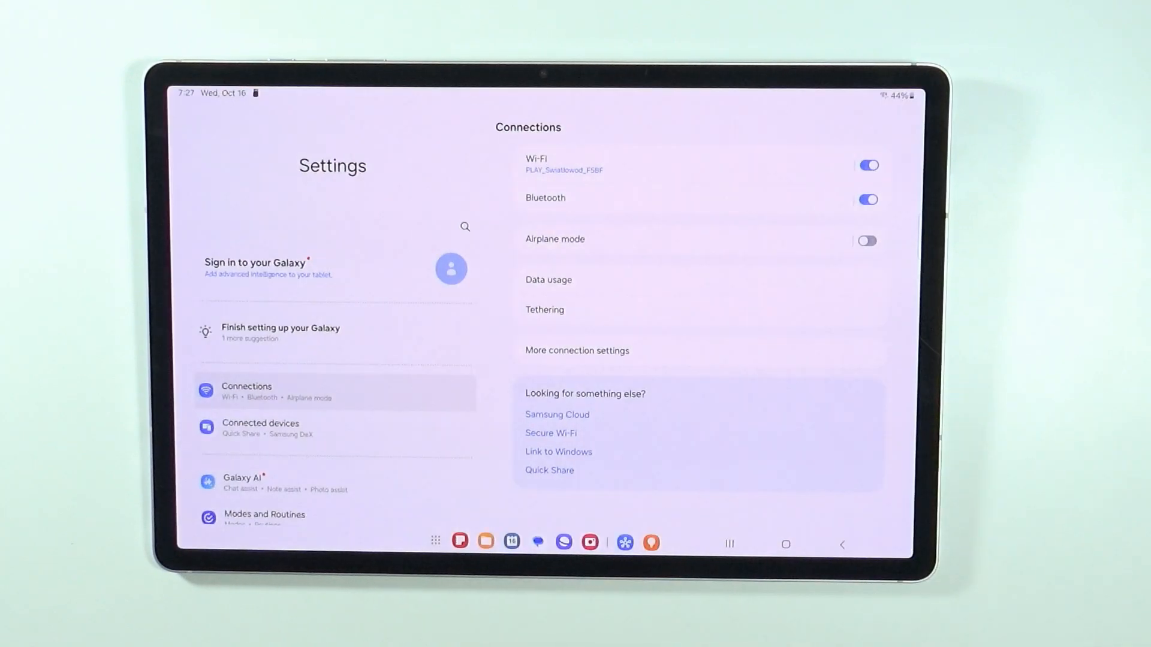
Step: Go to the Connected devices page listing Samsung DeX, Smart View and Multi control
click(260, 428)
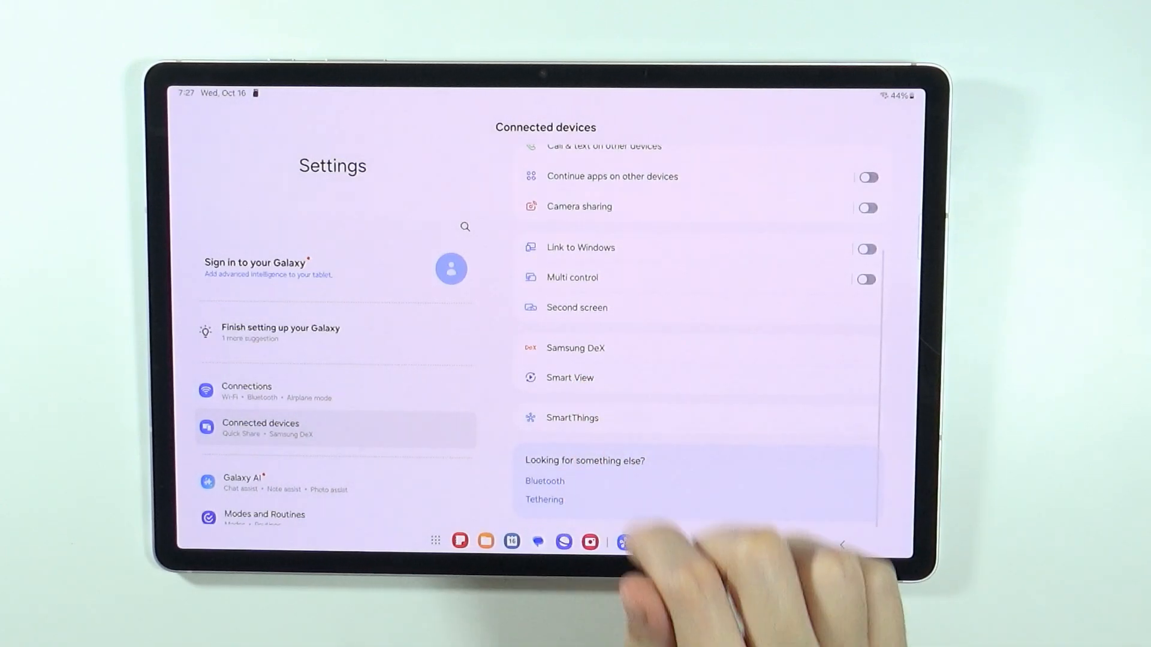
Step: Enter Smart View with its Tablet → Other device and Other device → Tablet options
click(569, 377)
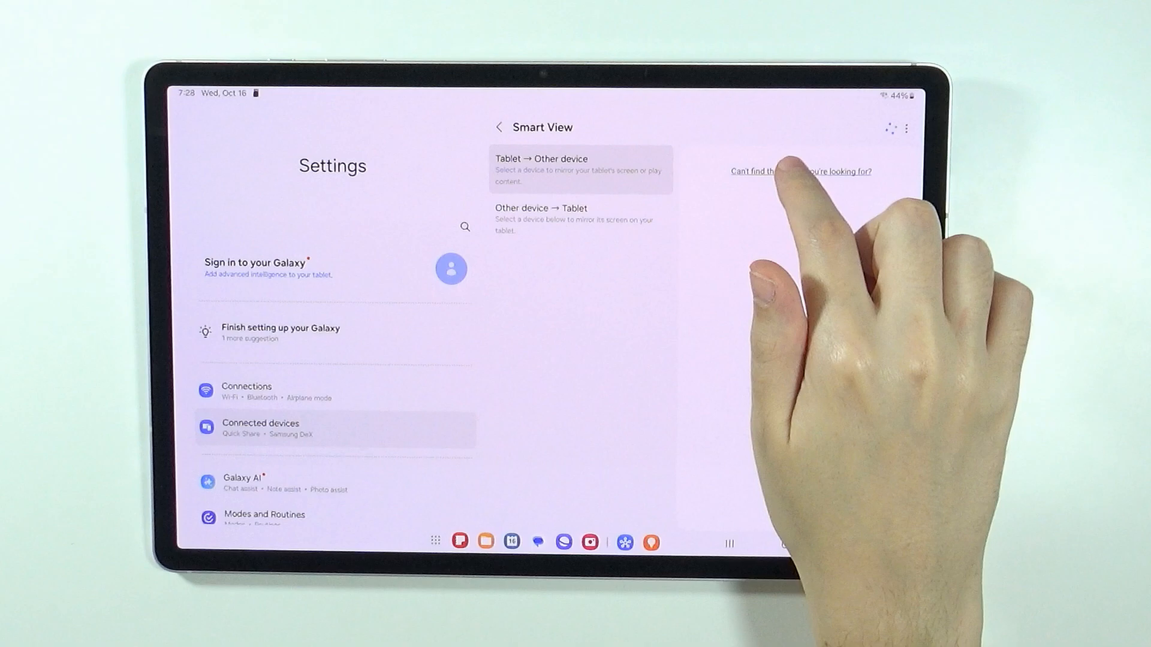
Step: Show Smart View's More options menu with the Settings entry
click(802, 172)
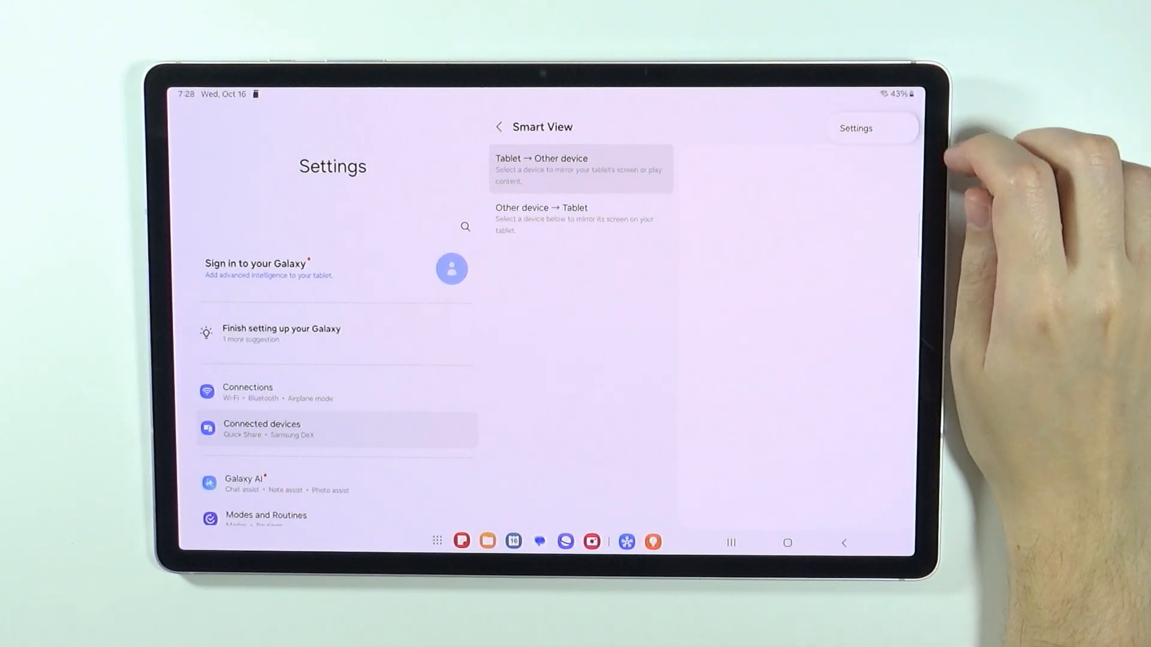
Step: Reach the Smart View Labs page listing Allow all apps to be cast and Chromecast support
click(854, 129)
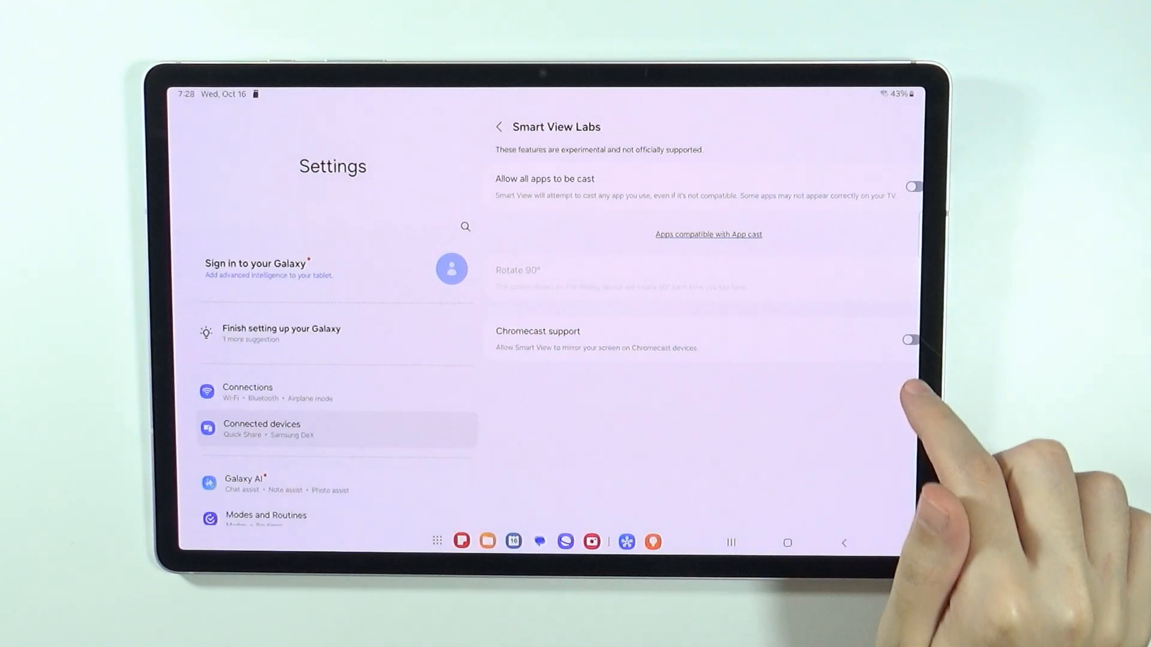
Step: Toggle Chromecast support on and back off, then return to Smart View settings
click(912, 339)
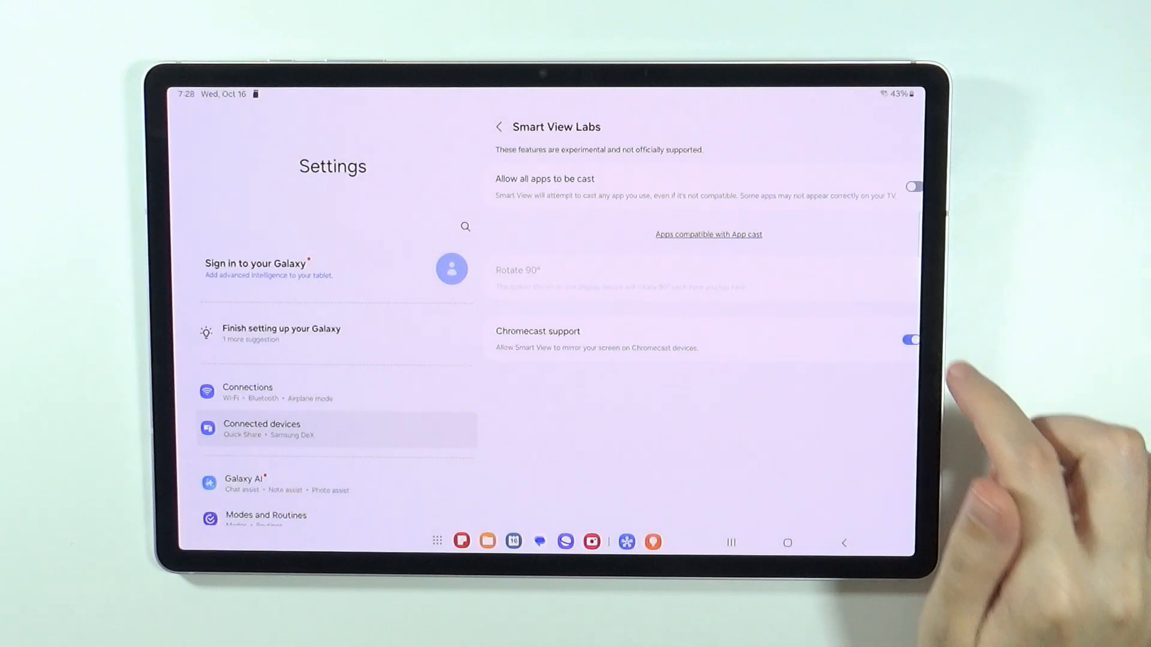
click(911, 339)
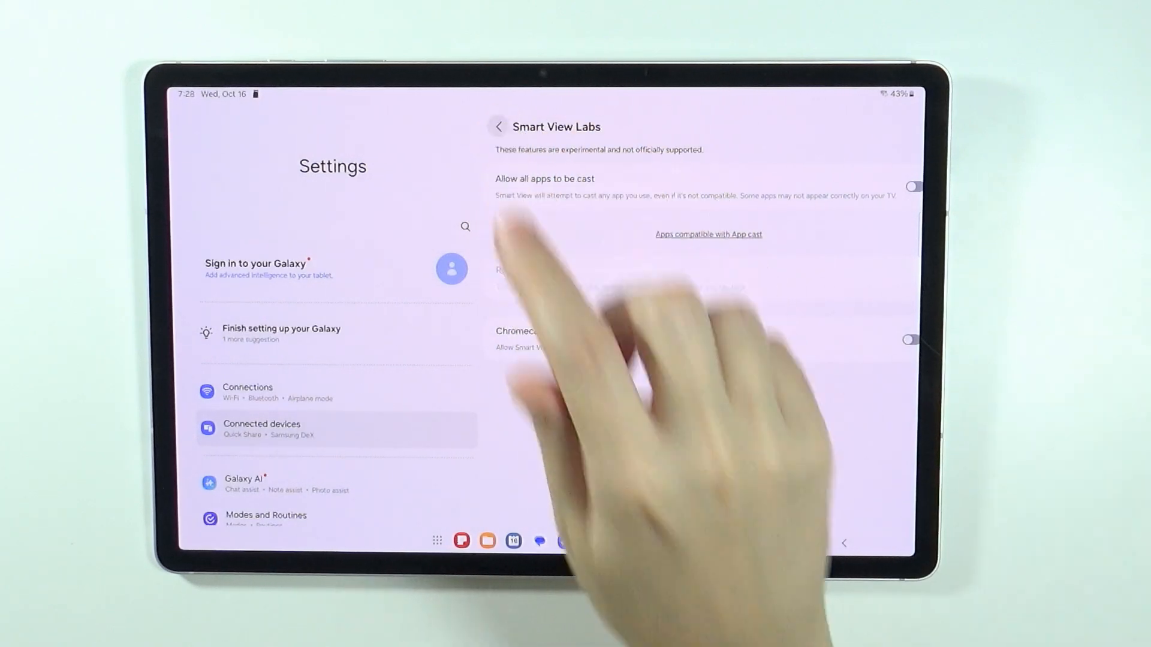
click(912, 187)
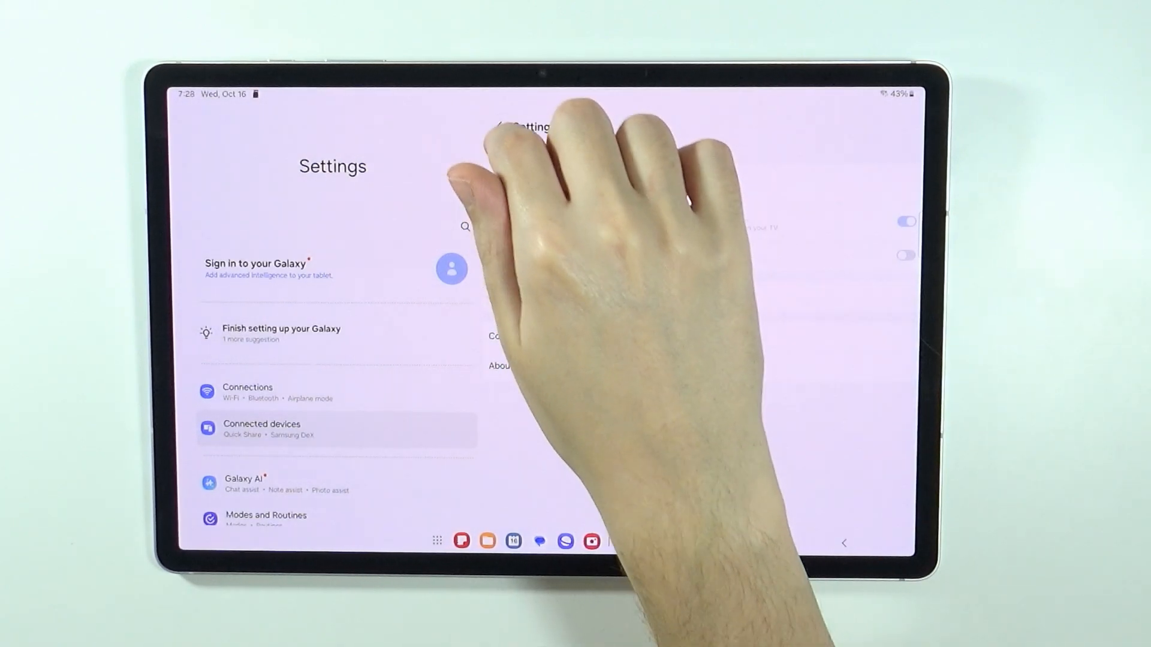